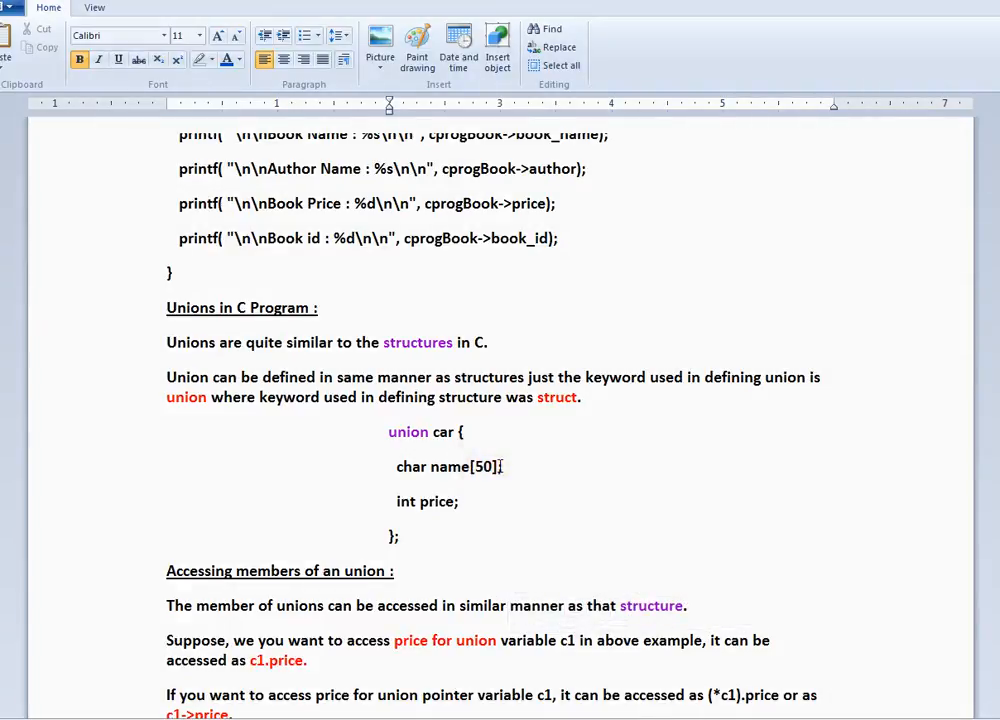
mouse_move(544, 480)
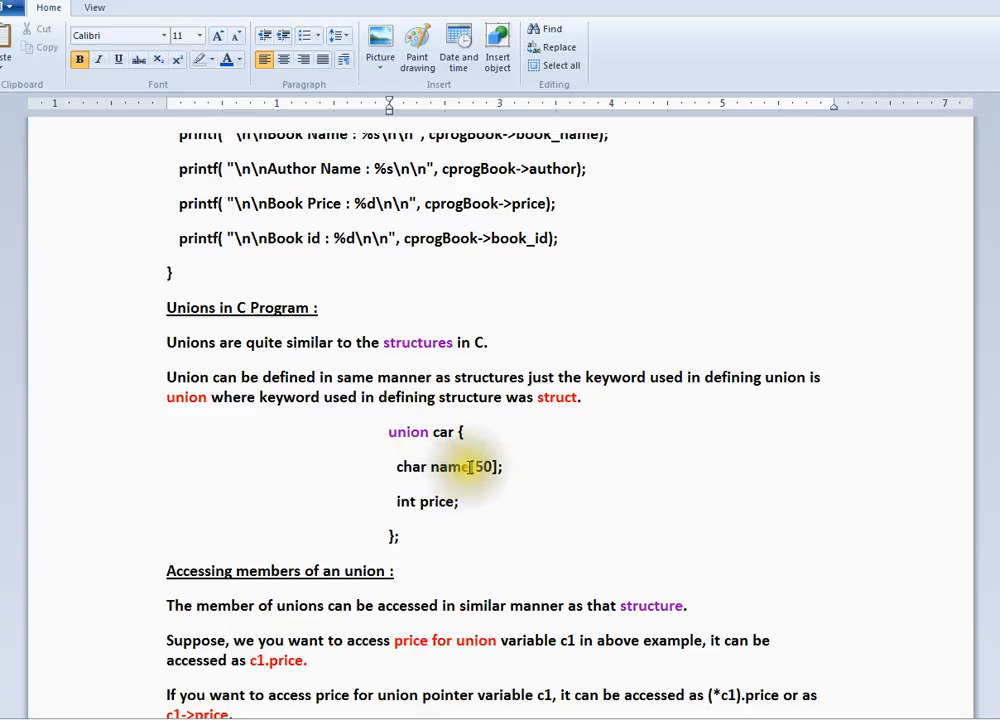
mouse_move(496, 492)
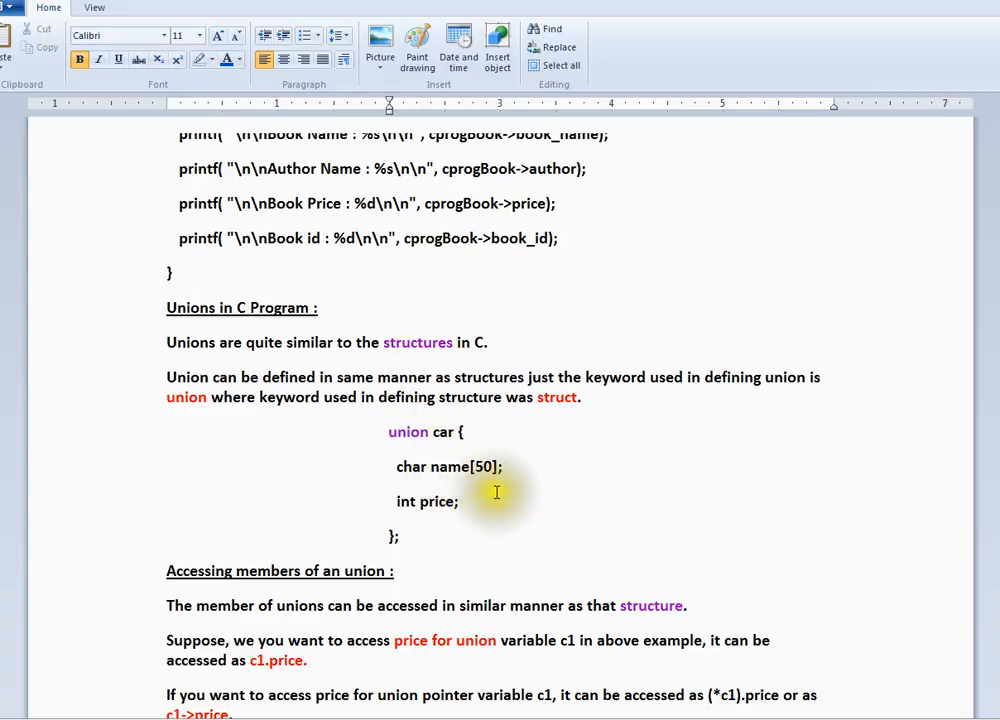
Scroll down past 'Unions in C Program' to 'Difference between union and structure'.
scroll("down", 3)
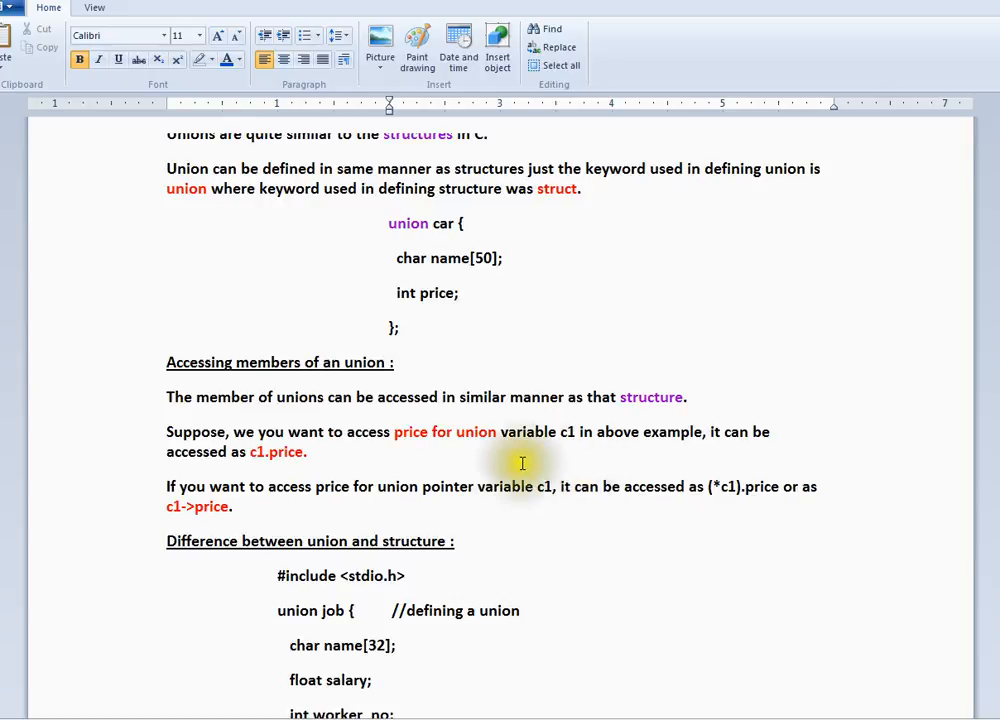
mouse_move(344, 480)
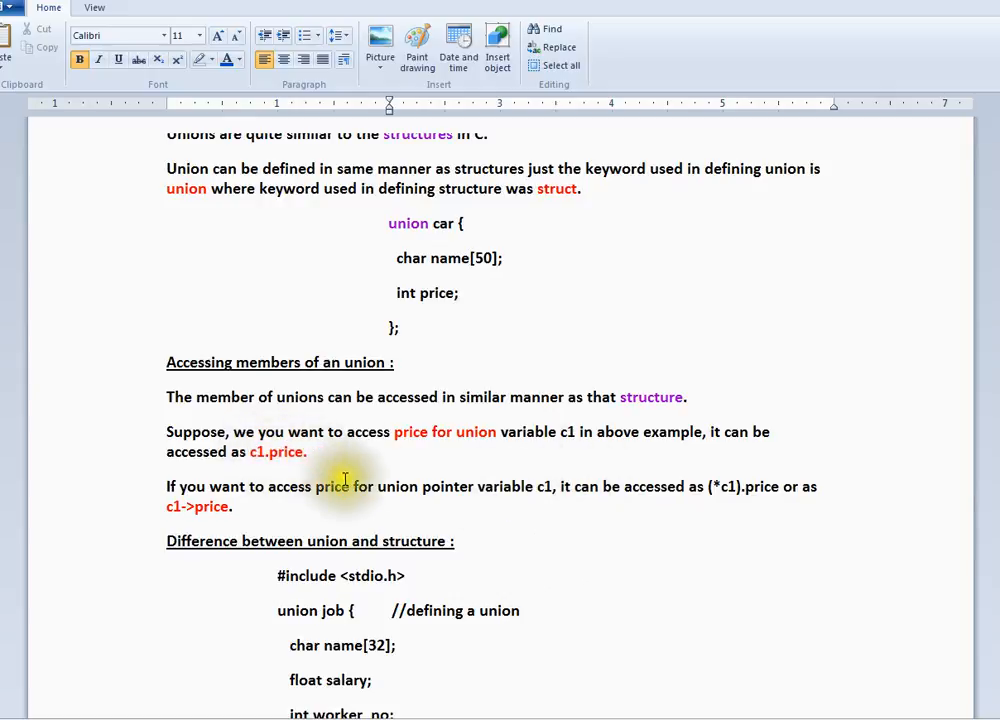
scroll("down", 3)
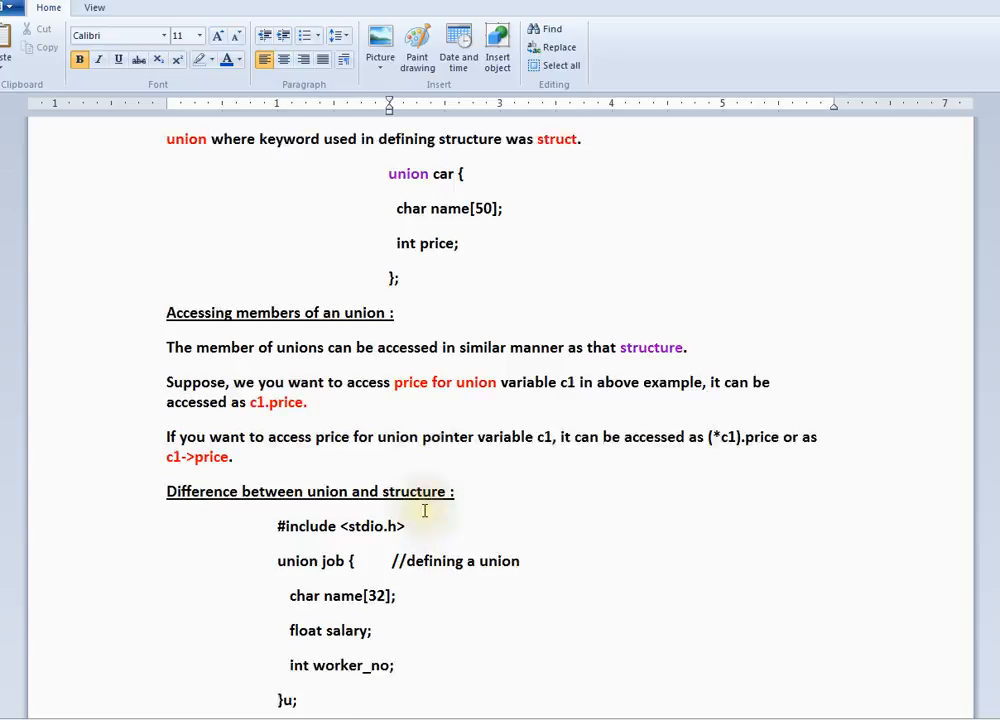
scroll("down", 3)
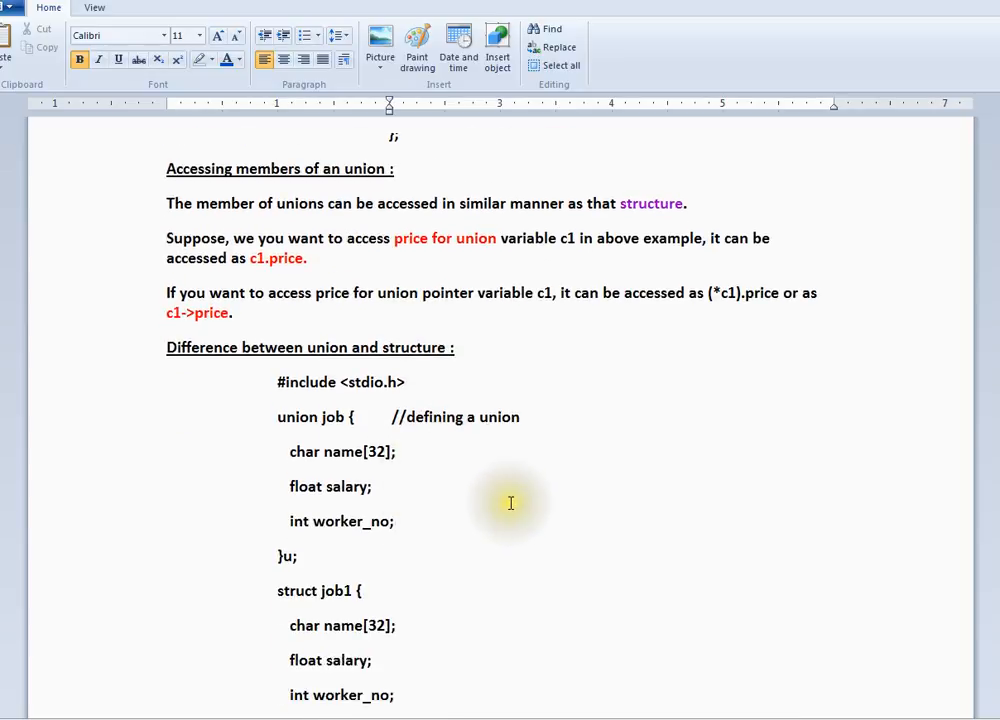
Scroll past the sizeof example to the structure-versus-union memory allocation diagrams.
scroll("down", 3)
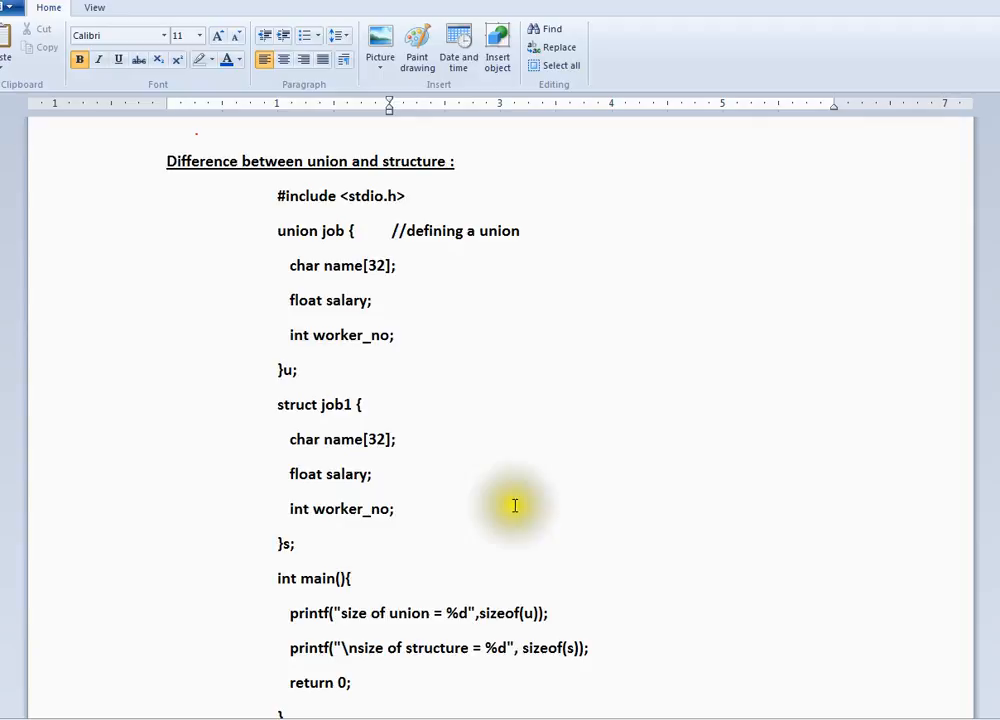
scroll("down", 3)
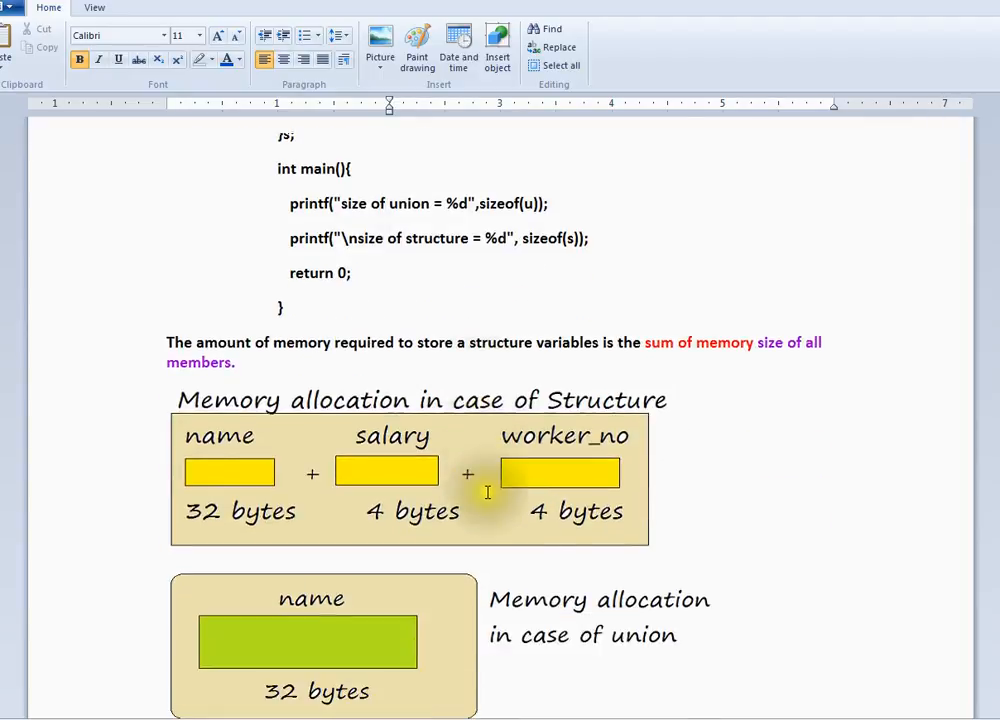
mouse_move(676, 500)
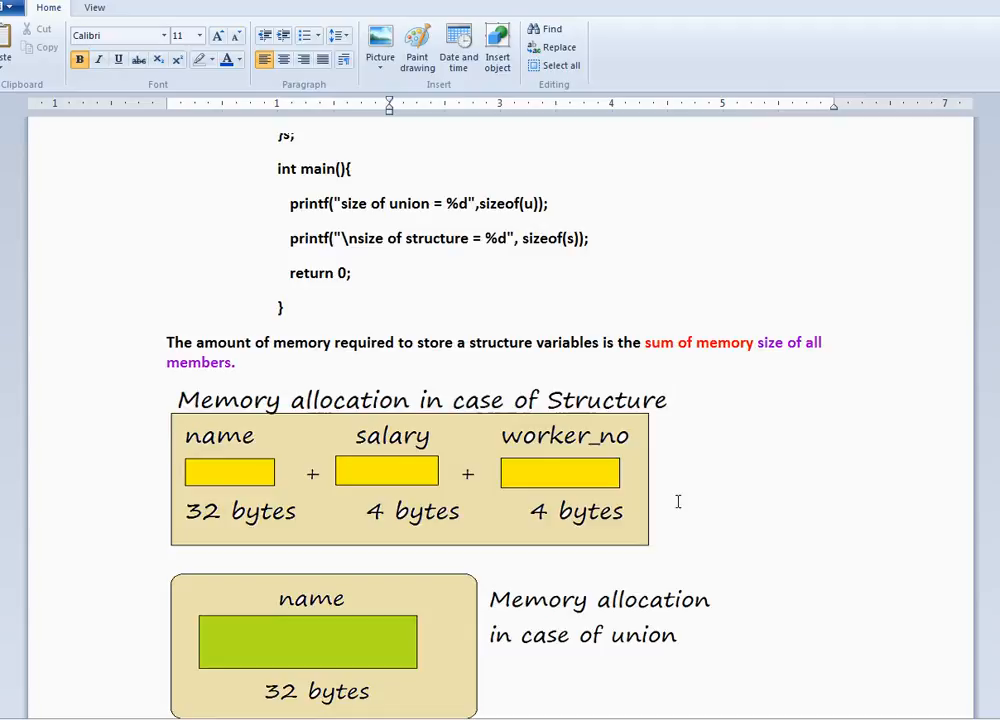
mouse_move(596, 482)
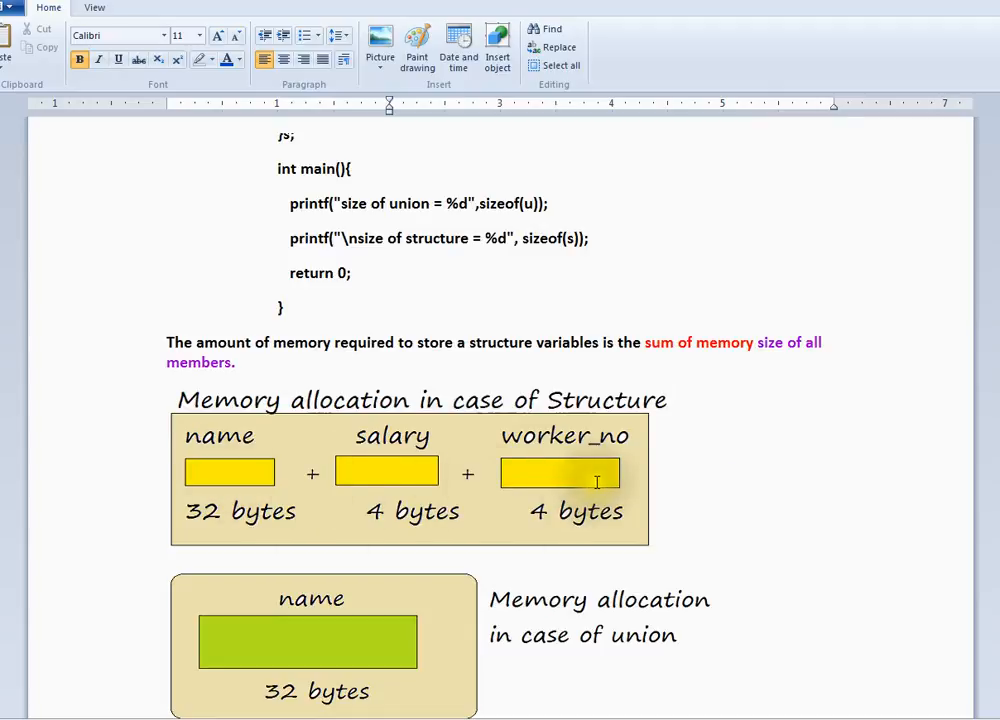
mouse_move(310, 636)
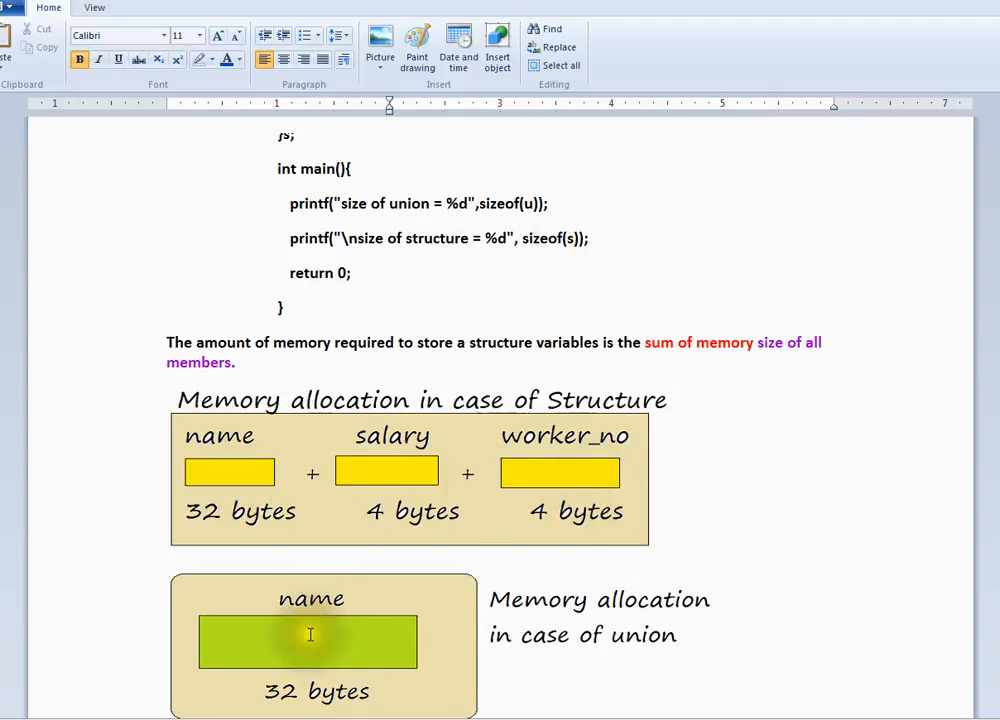
mouse_move(448, 636)
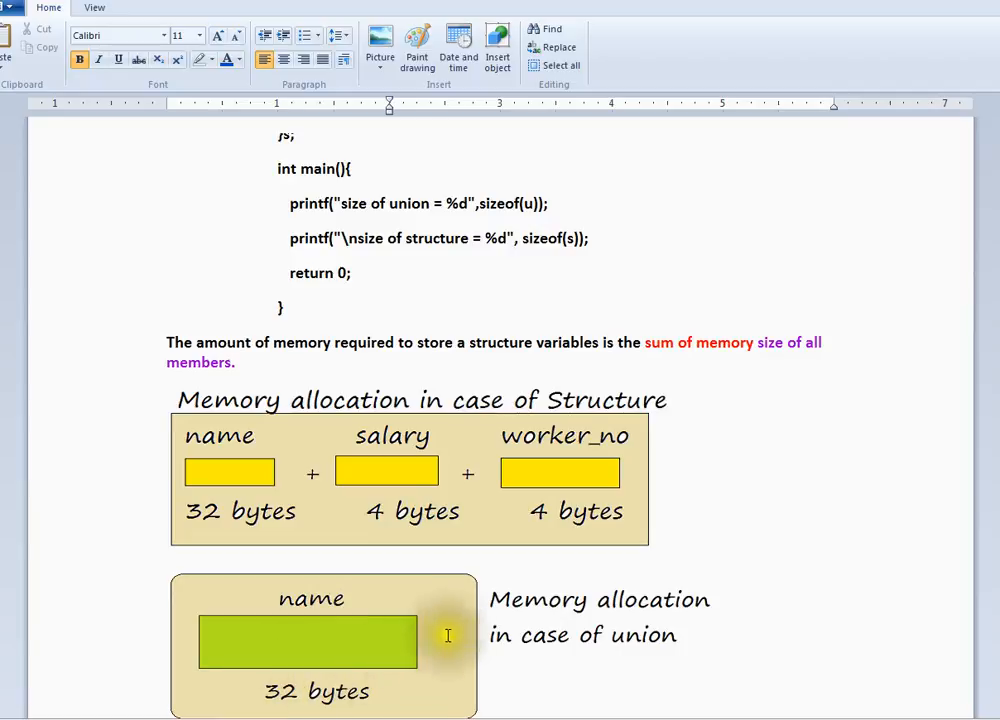
mouse_move(456, 632)
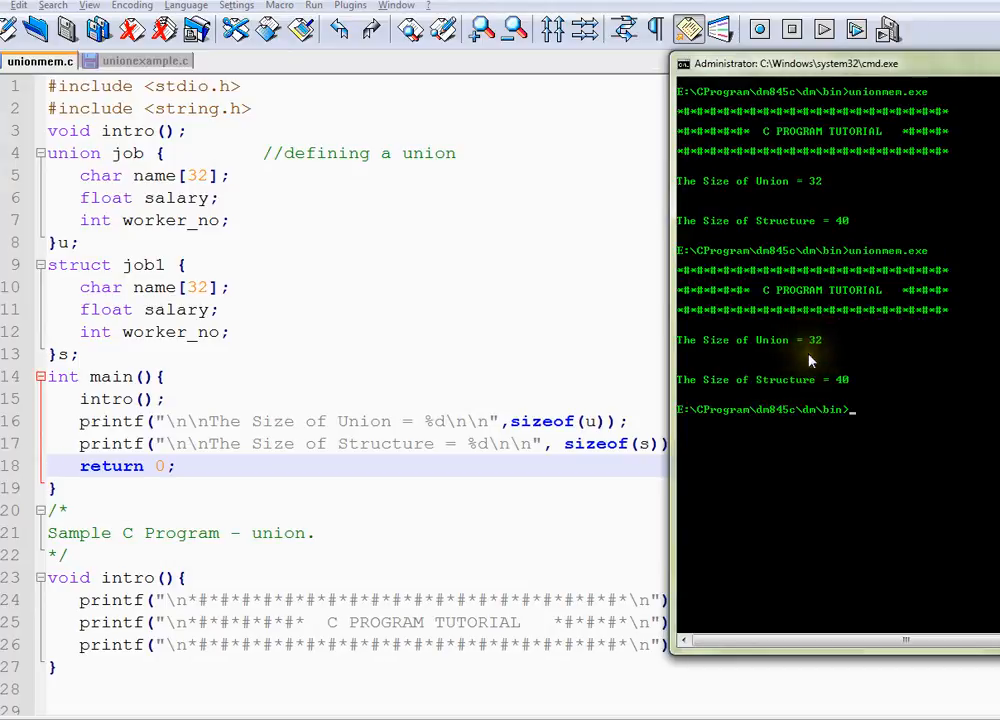
mouse_move(856, 392)
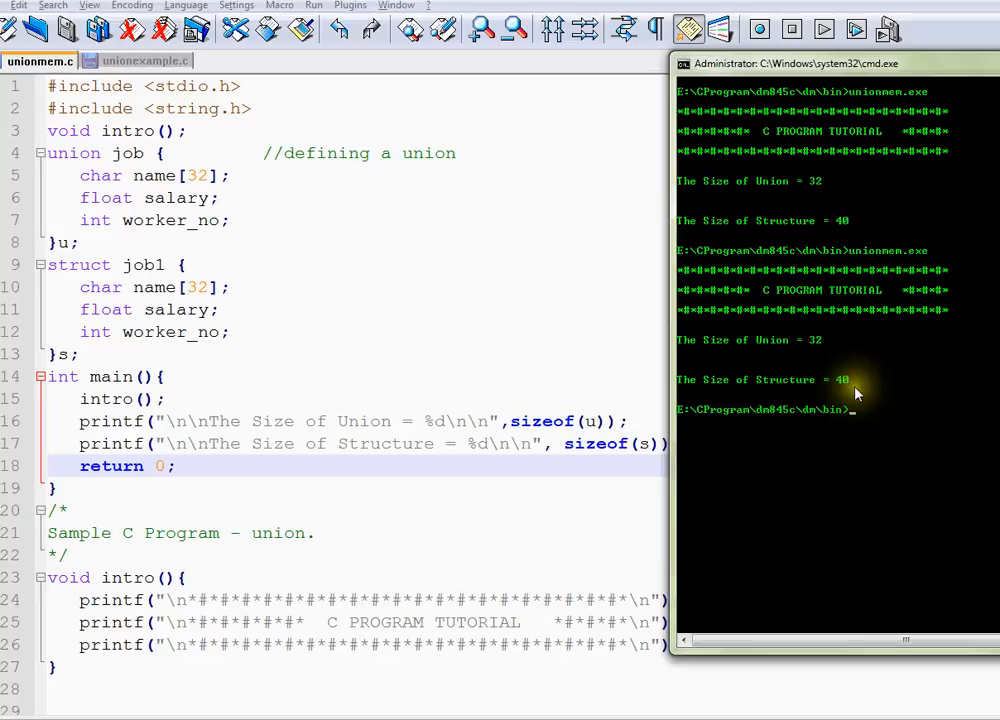
mouse_move(796, 404)
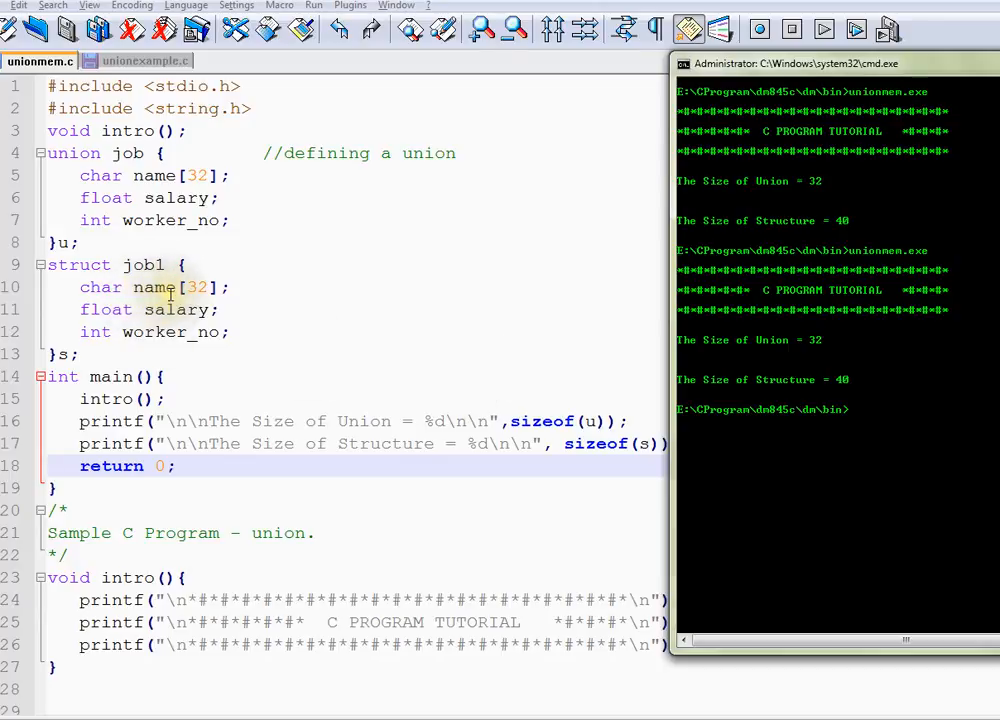
mouse_move(168, 288)
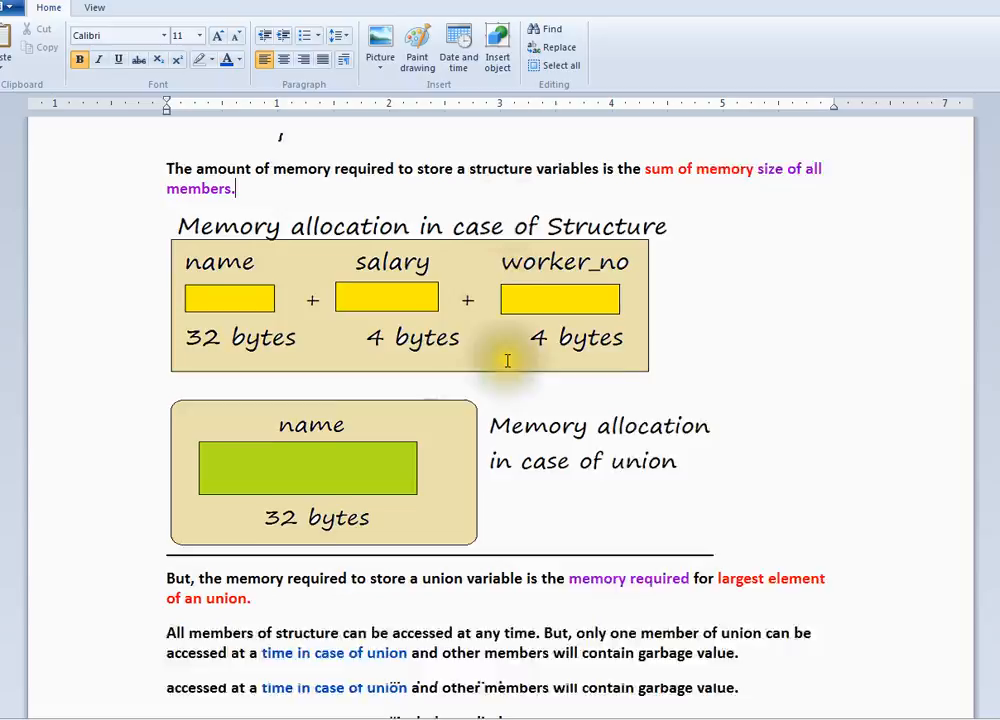
Scroll to the note that only one union member is accessible at a time and the input example.
scroll("down", 3)
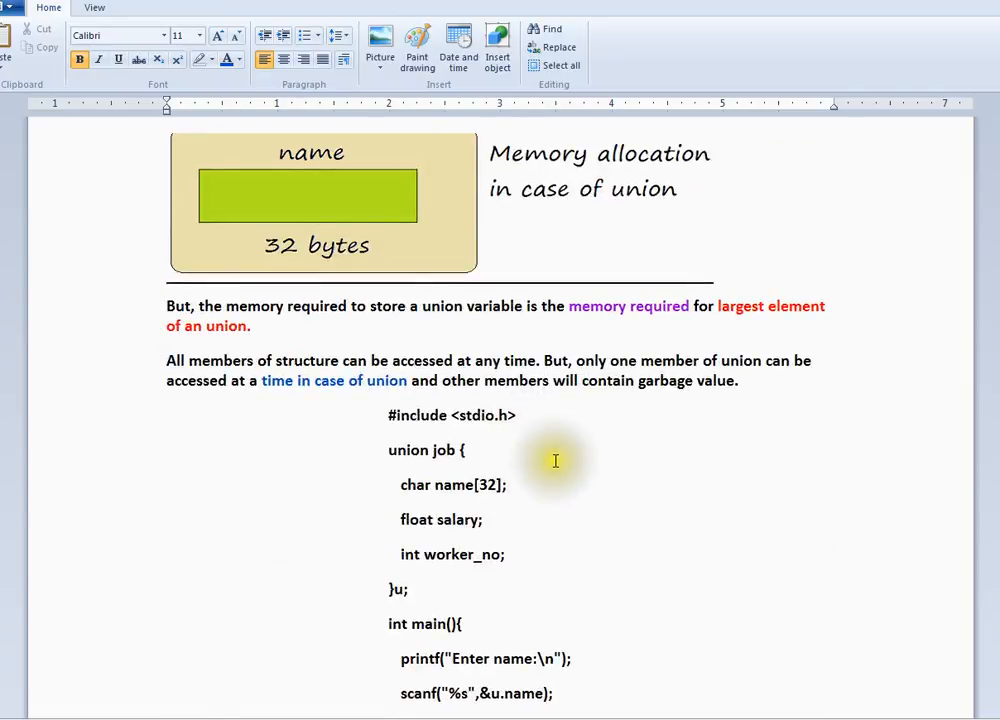
mouse_move(556, 460)
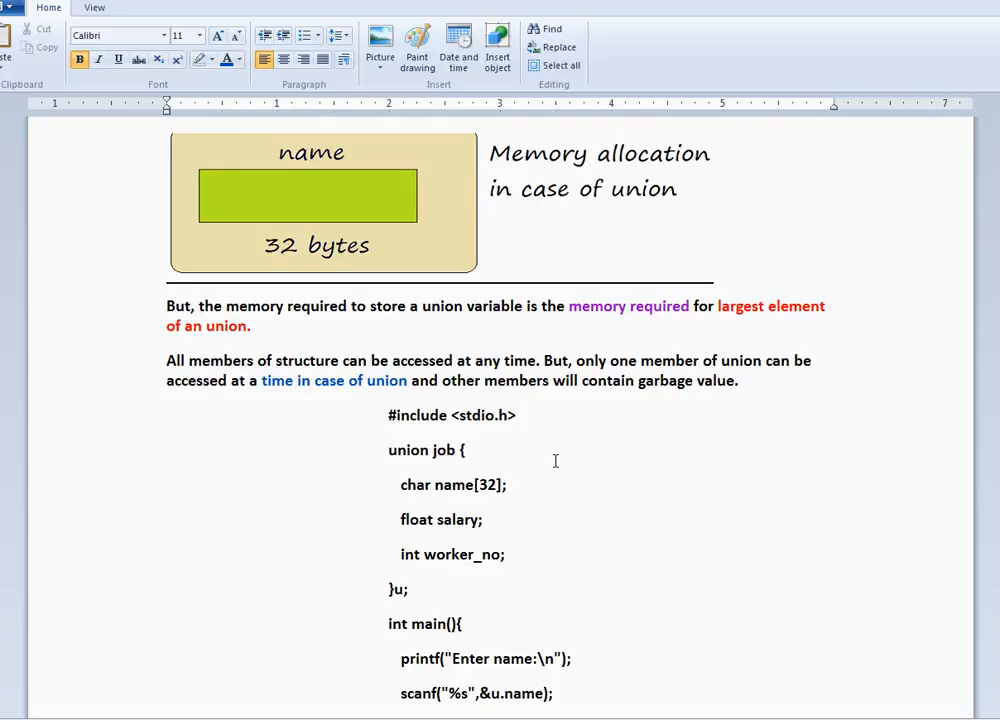
scroll("down", 3)
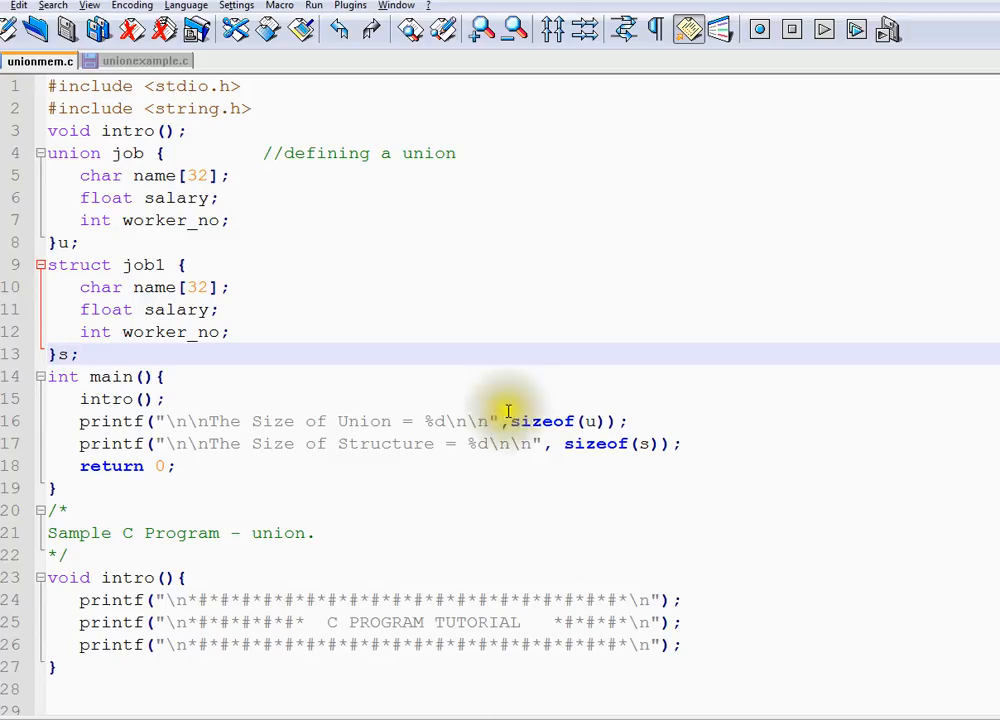
Switch to unionexample.c, highlight the union job declaration, and bring the console forward.
left_click(144, 60)
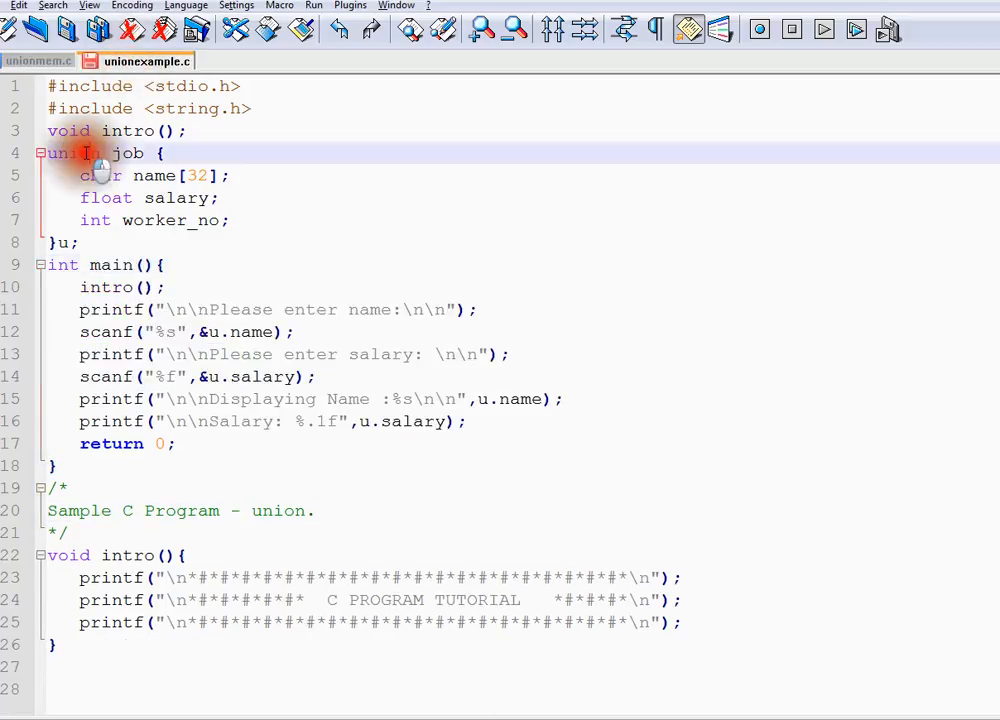
left_click_drag(80, 176, 230, 220)
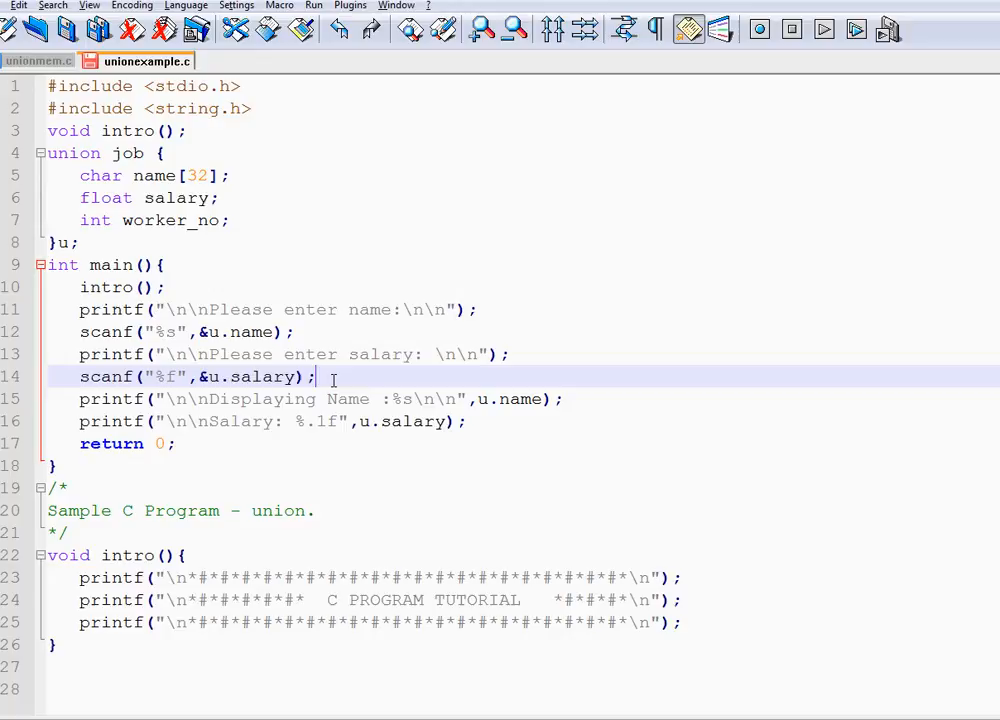
mouse_move(396, 470)
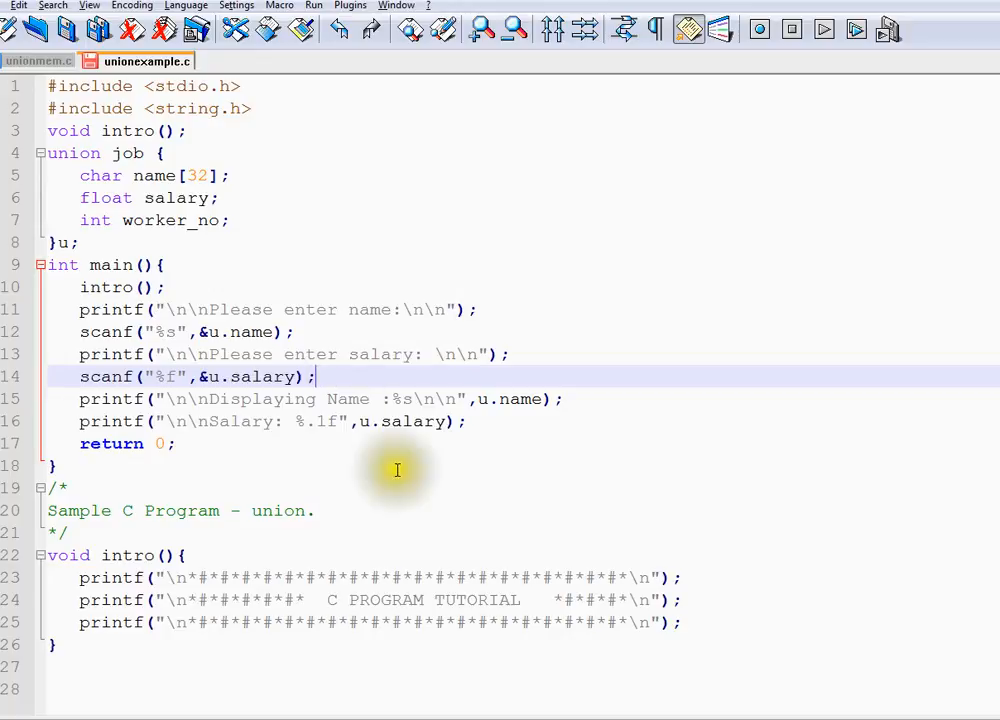
left_click(824, 28)
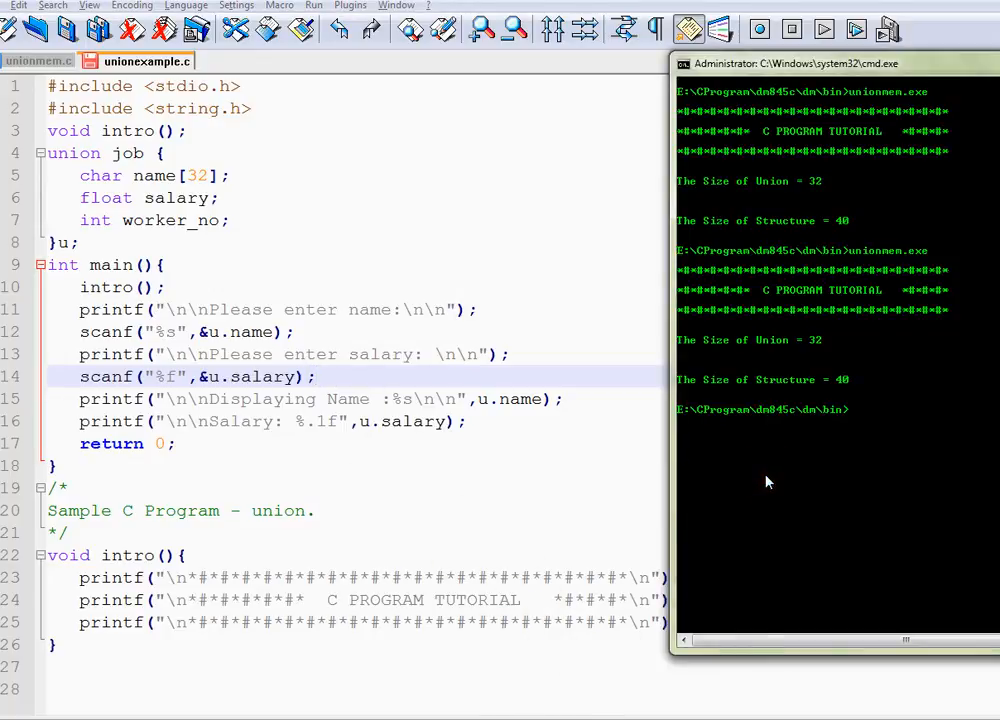
Run unionexample.exe with name 'test' and salary 123.3, showing a garbled name, then return to the diagrams.
type("dnc.exe unionmem.c")
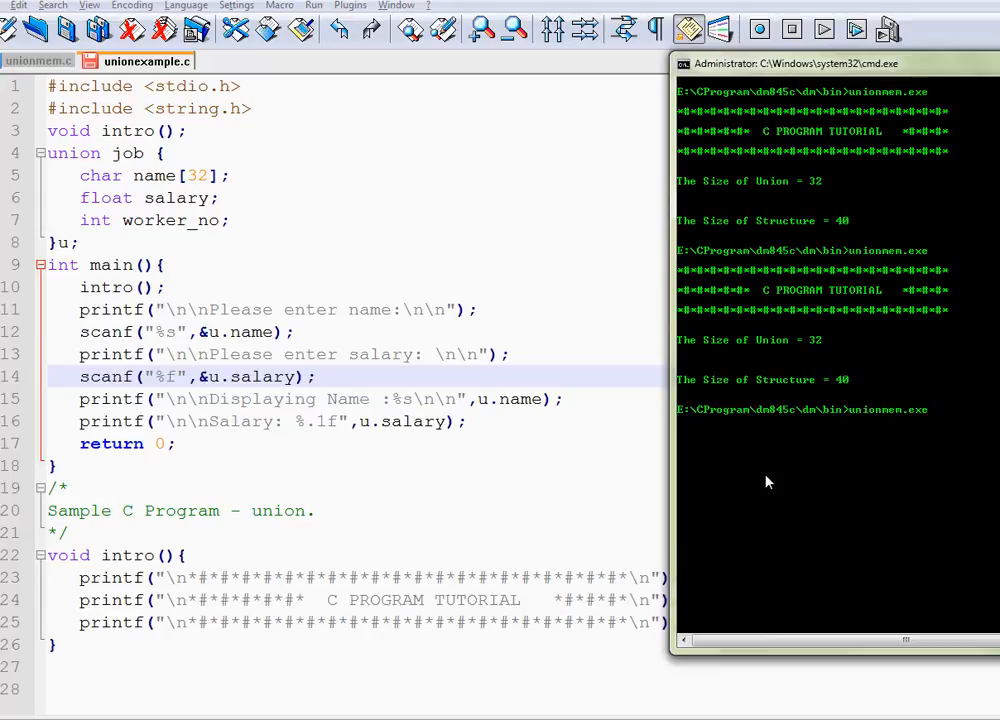
type("unionexample.exe")
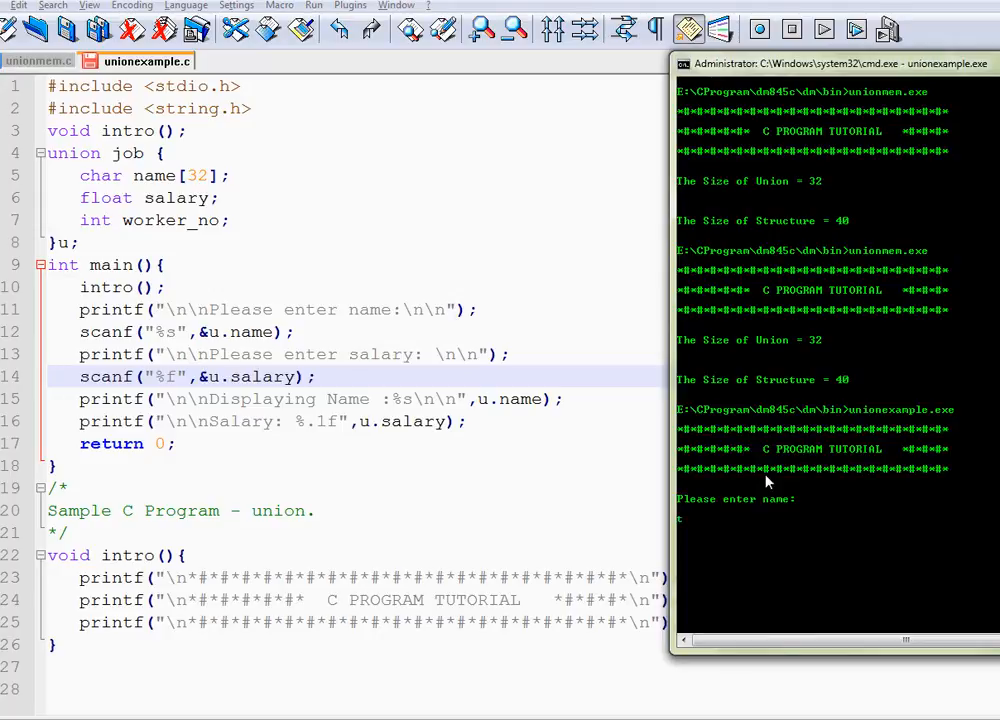
type("test")
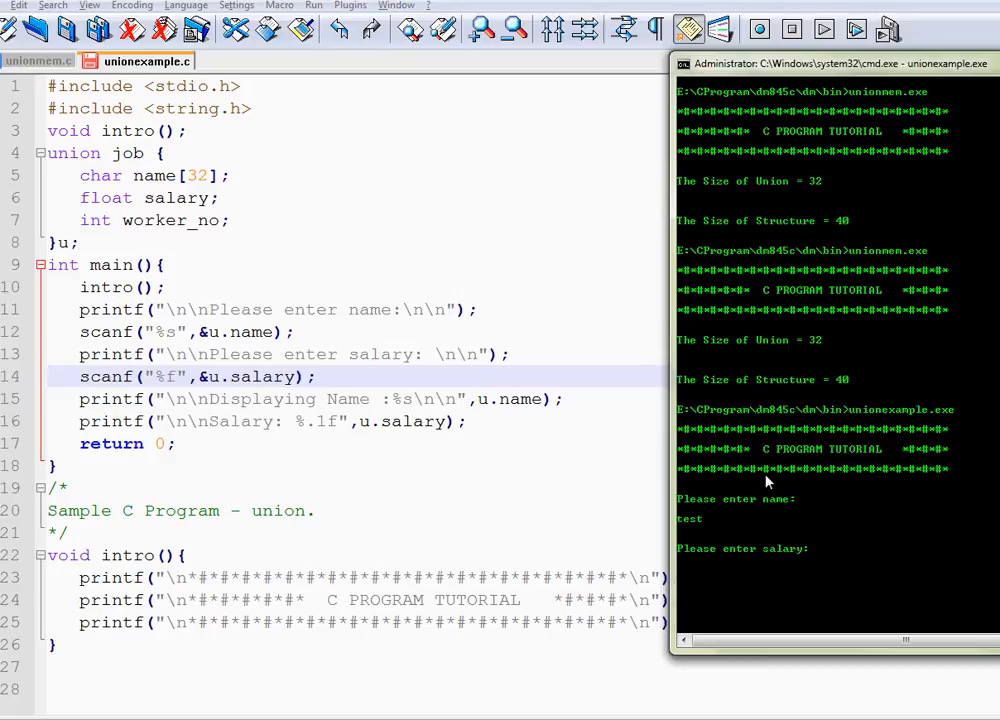
type("123.3")
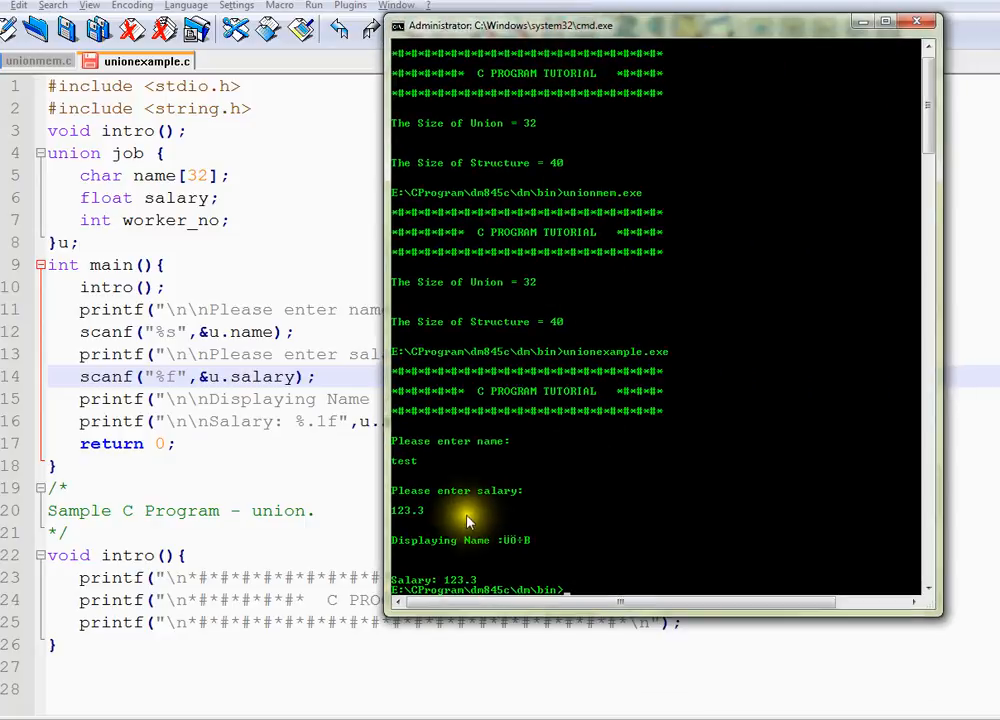
mouse_move(404, 470)
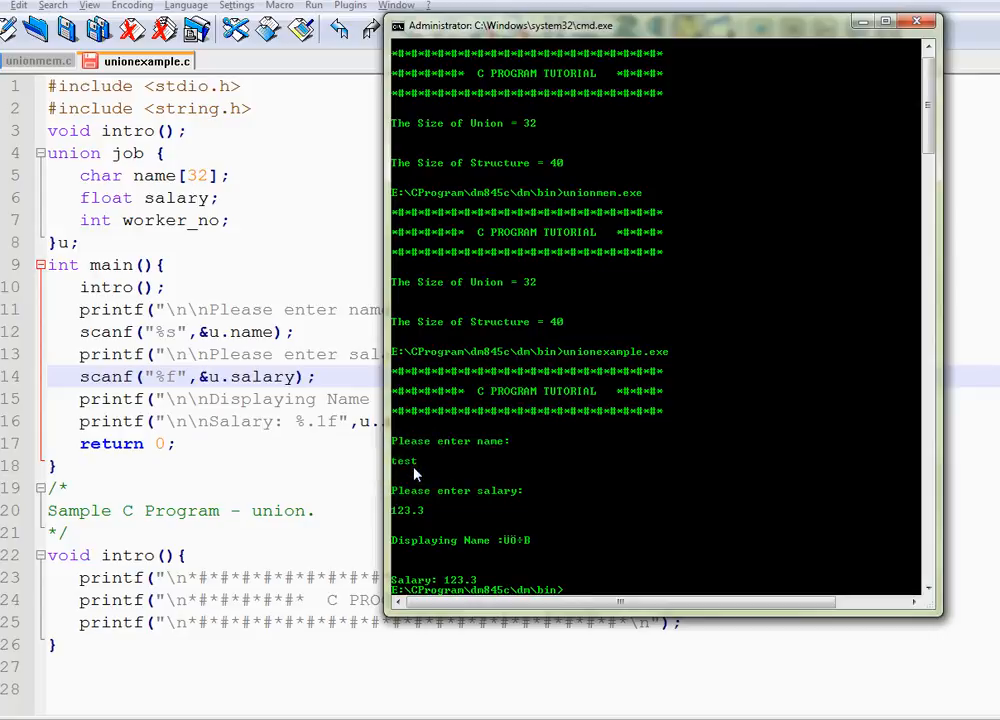
mouse_move(404, 522)
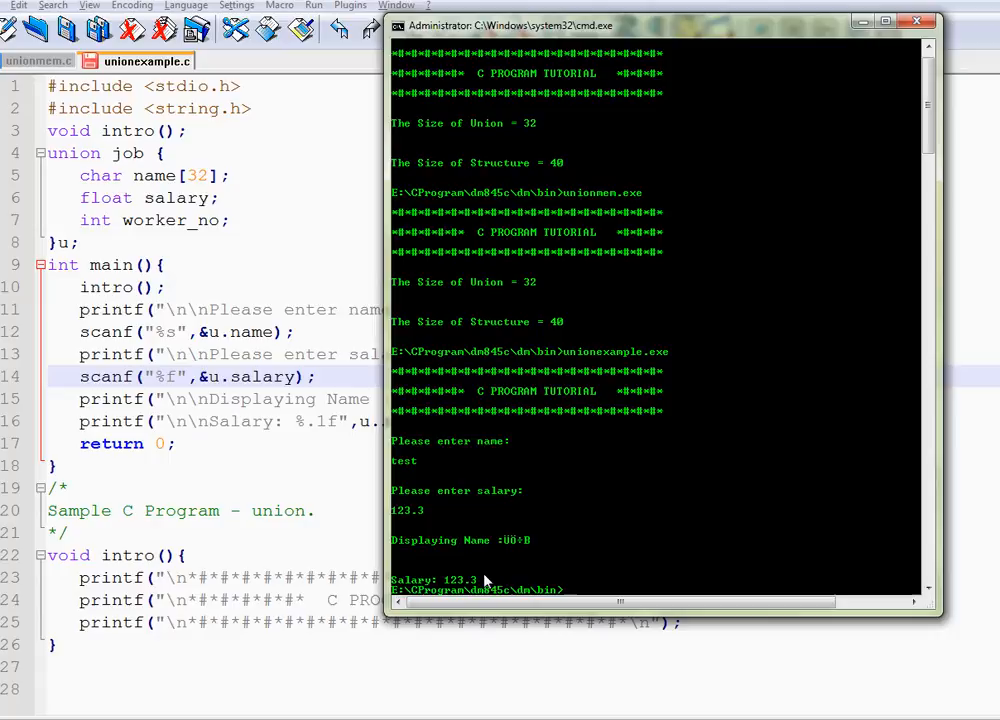
mouse_move(420, 476)
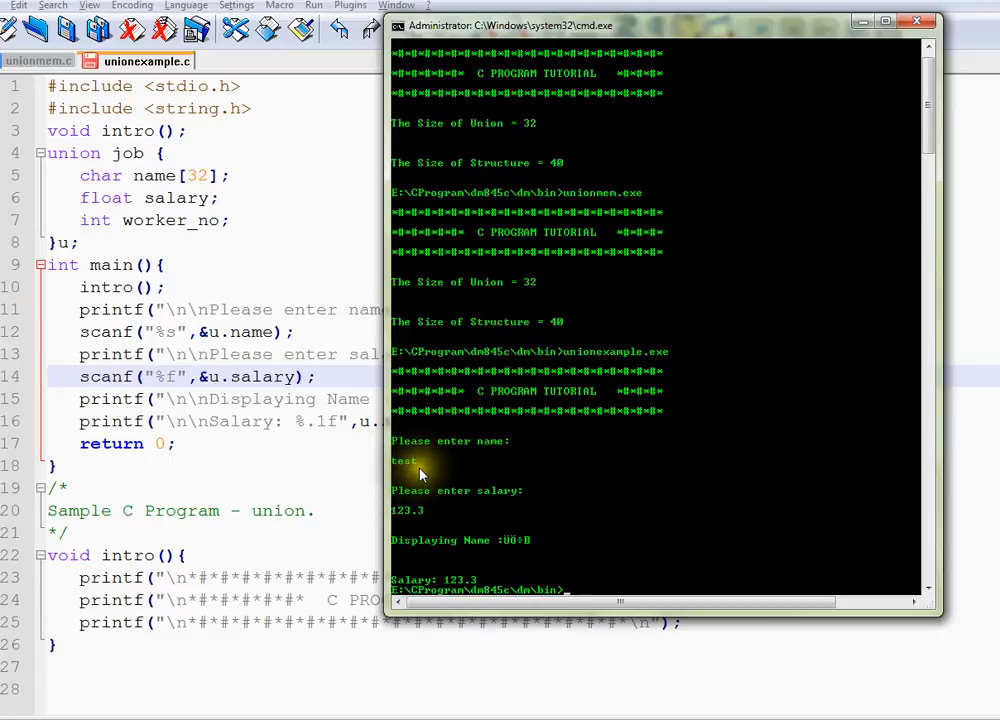
mouse_move(500, 530)
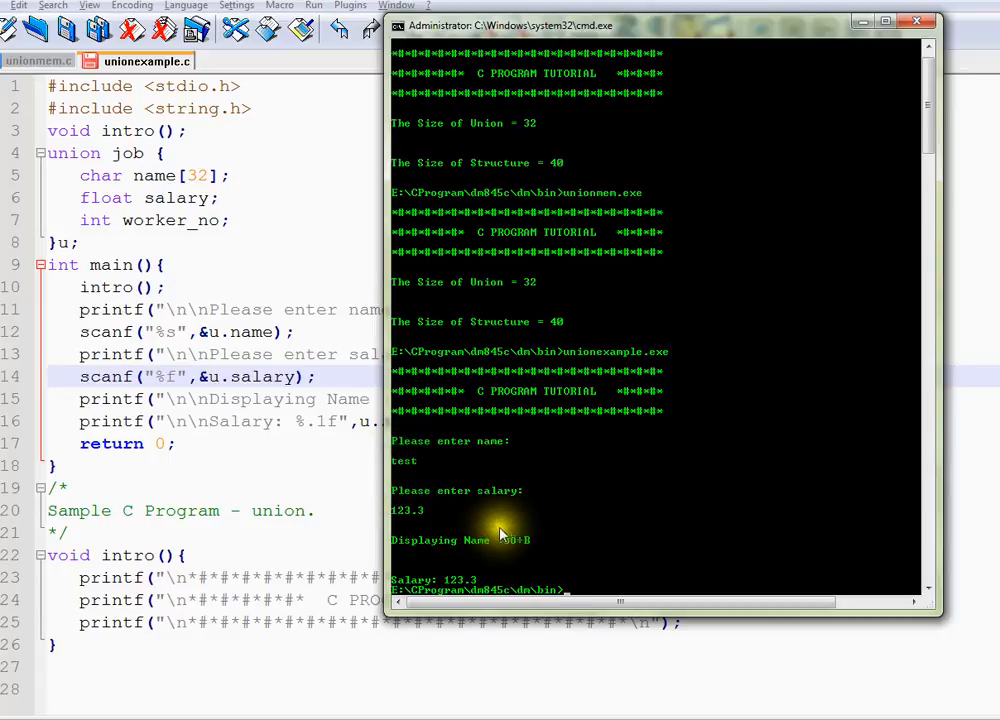
mouse_move(460, 588)
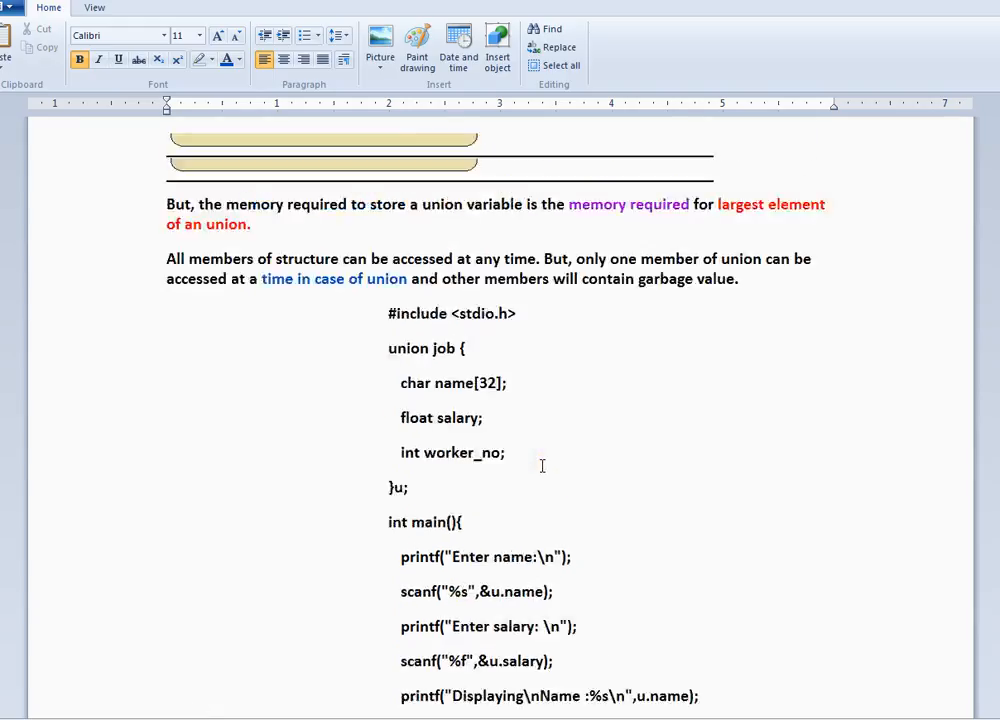
scroll("up", 3)
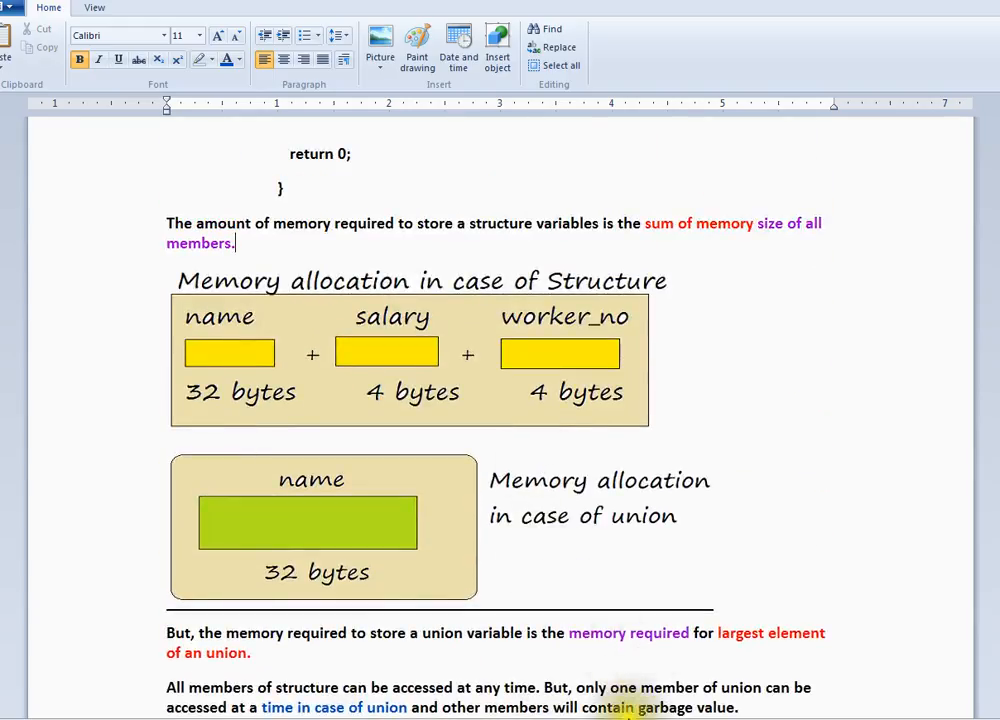